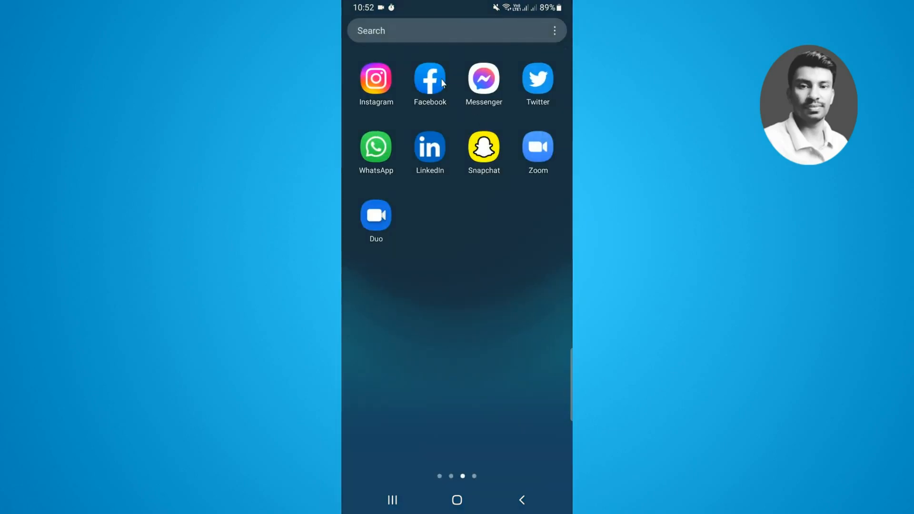
Launch Facebook from the Android home screen to its news feed.
click(429, 80)
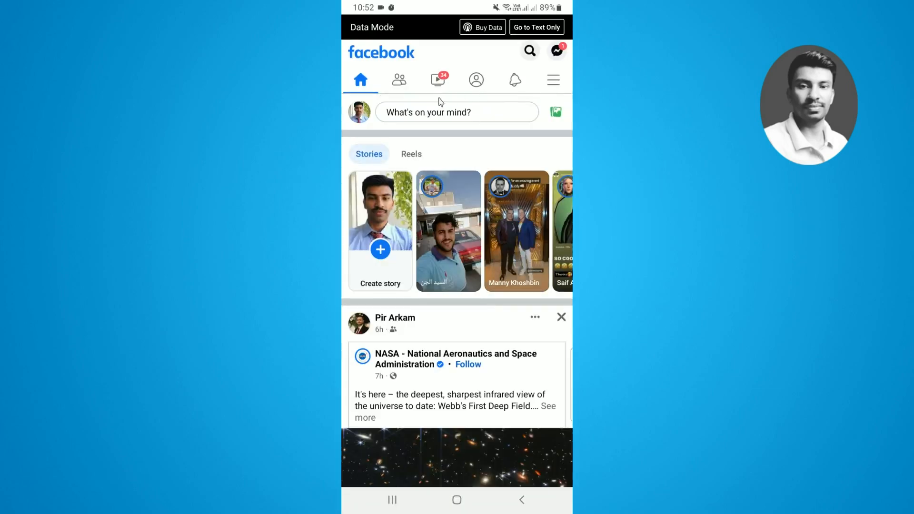
mouse_move(551, 87)
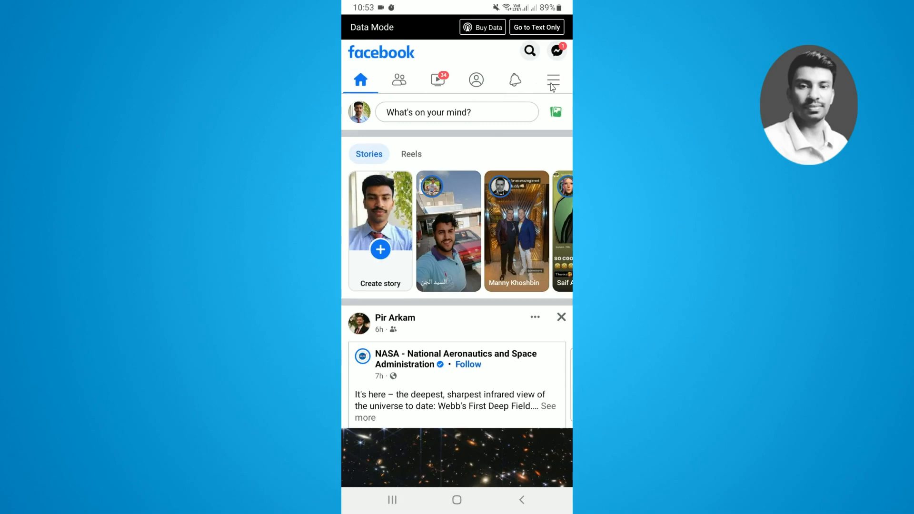
Reach Settings & privacy through the menu tab's gear icon.
click(552, 80)
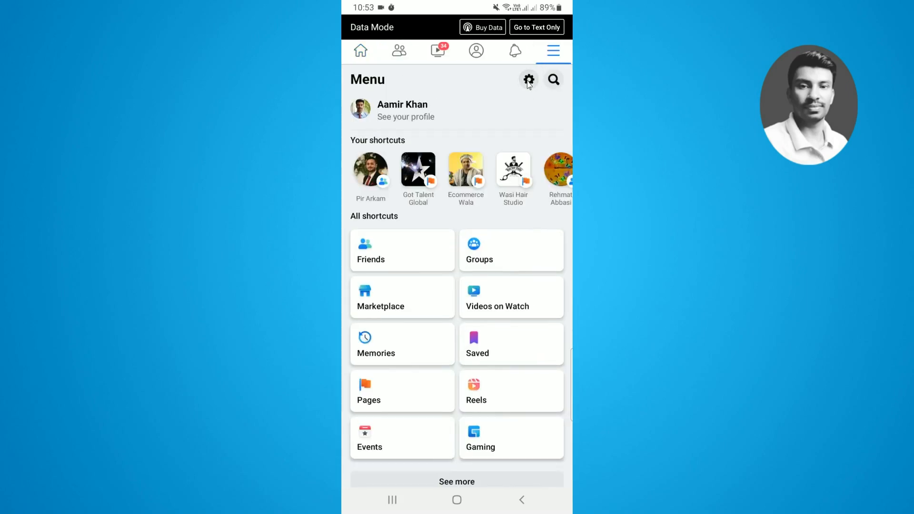
click(528, 80)
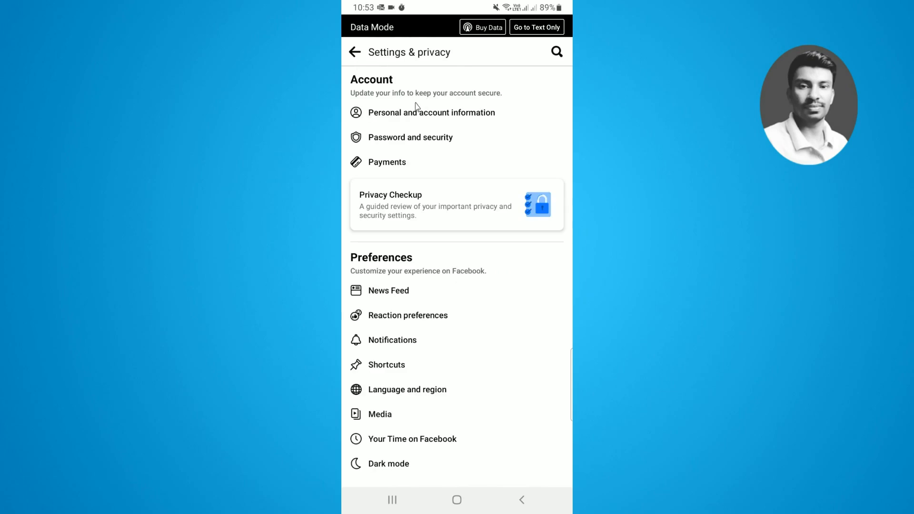
mouse_move(399, 142)
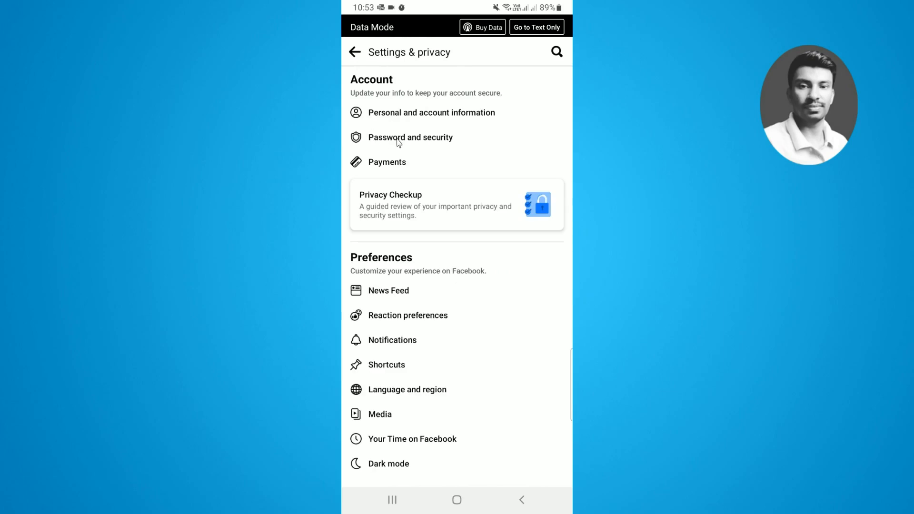
Go into Password and security and scroll to the Where you're logged in session list.
click(410, 137)
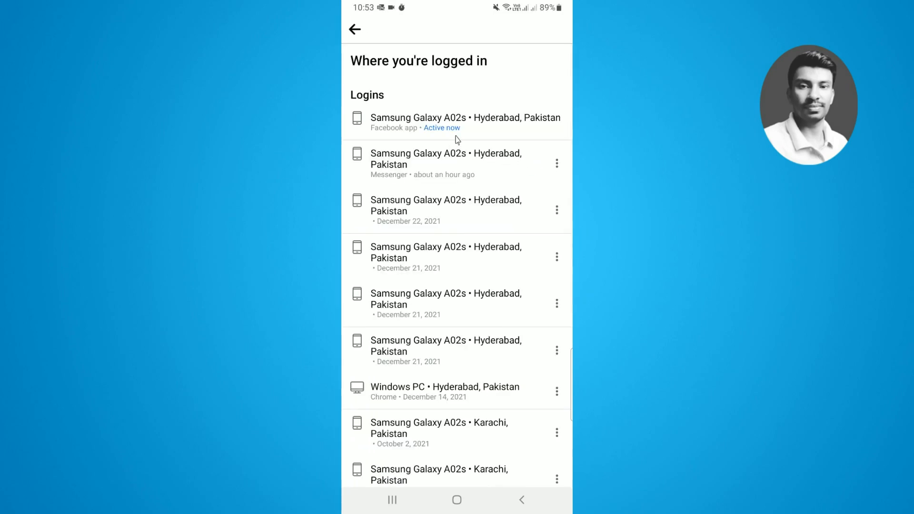
mouse_move(487, 74)
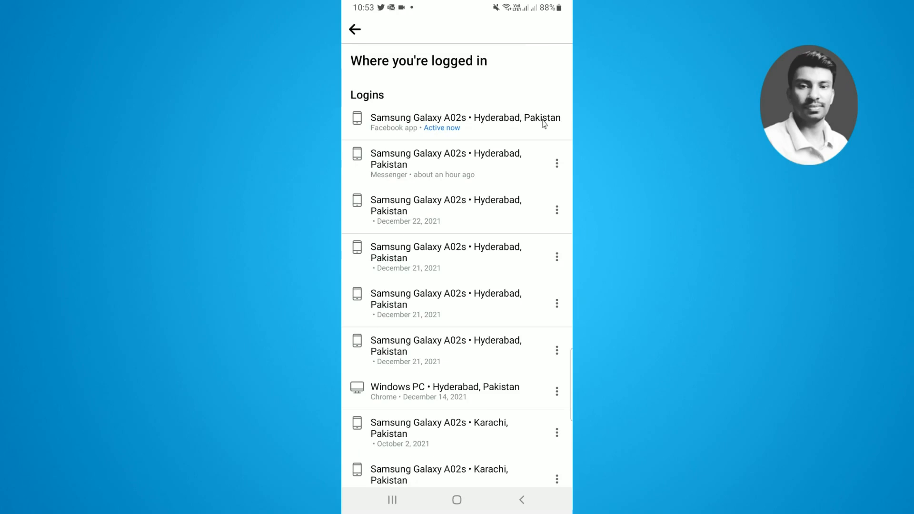
scroll(down, 3)
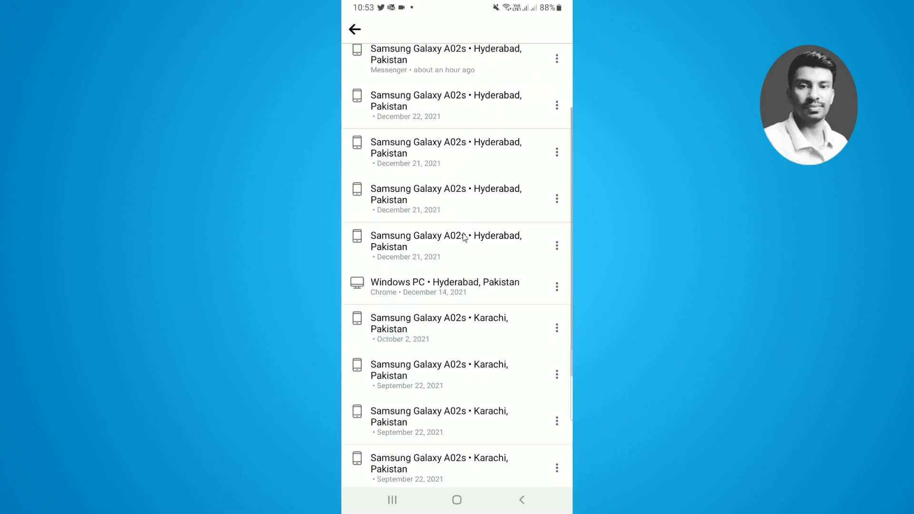
scroll(down, 3)
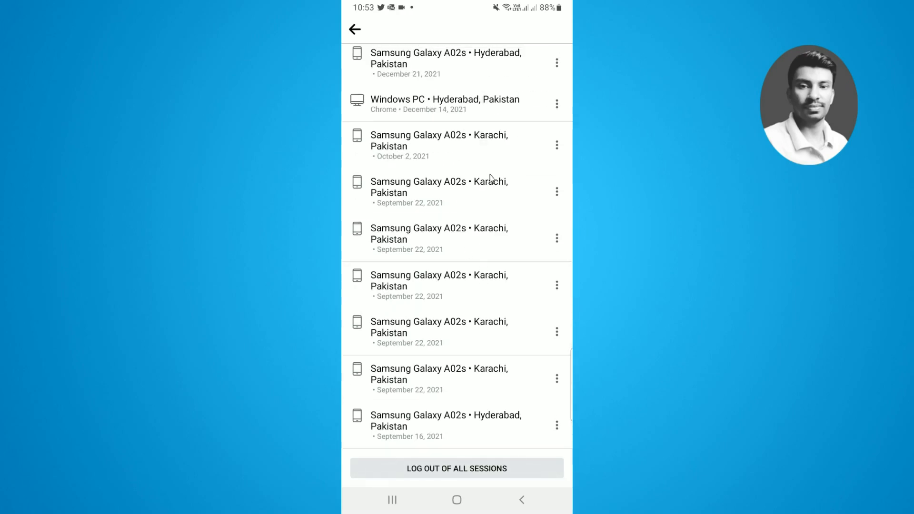
scroll(down, 3)
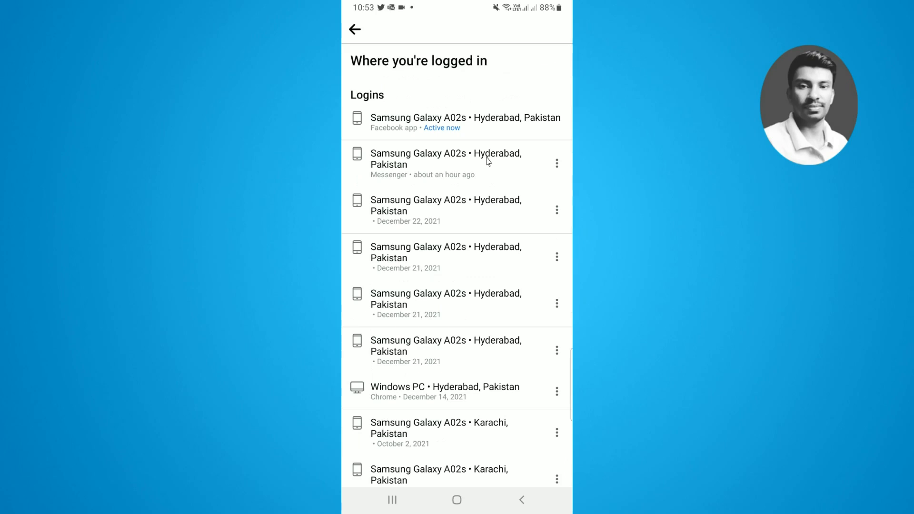
mouse_move(419, 156)
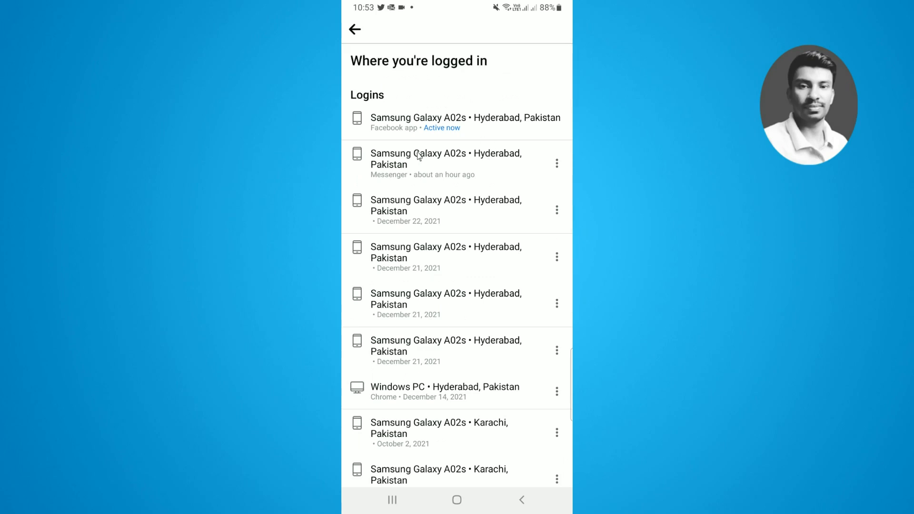
scroll(down, 3)
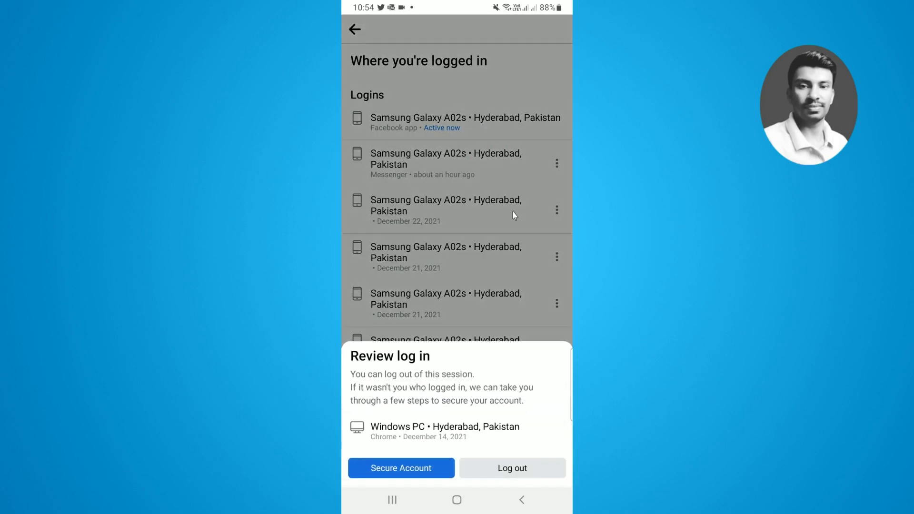
Log out the Windows PC, December 21, December 22 and Messenger sessions, leaving only the Samsung Galaxy A02s.
click(511, 467)
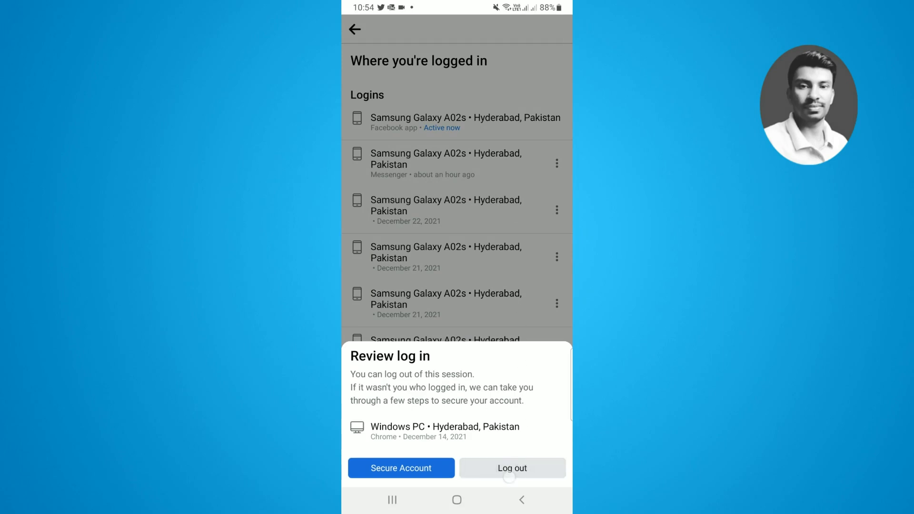
click(511, 468)
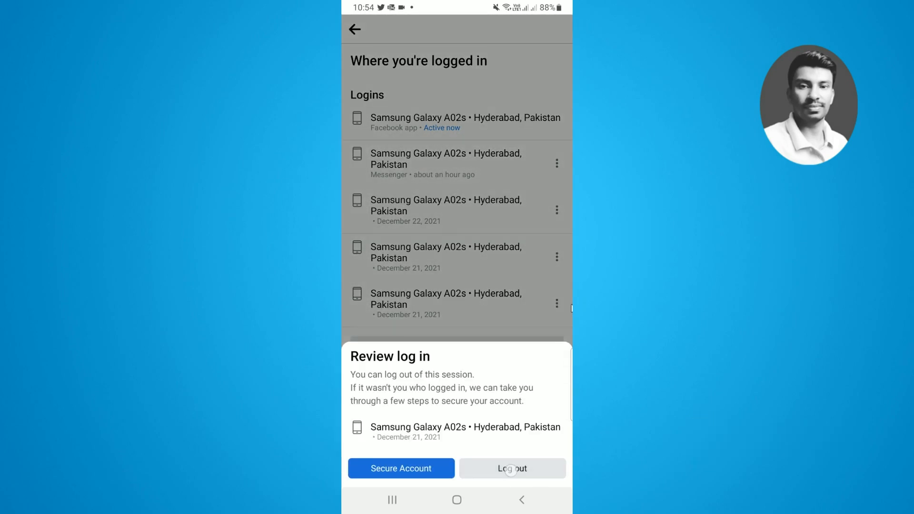
click(512, 468)
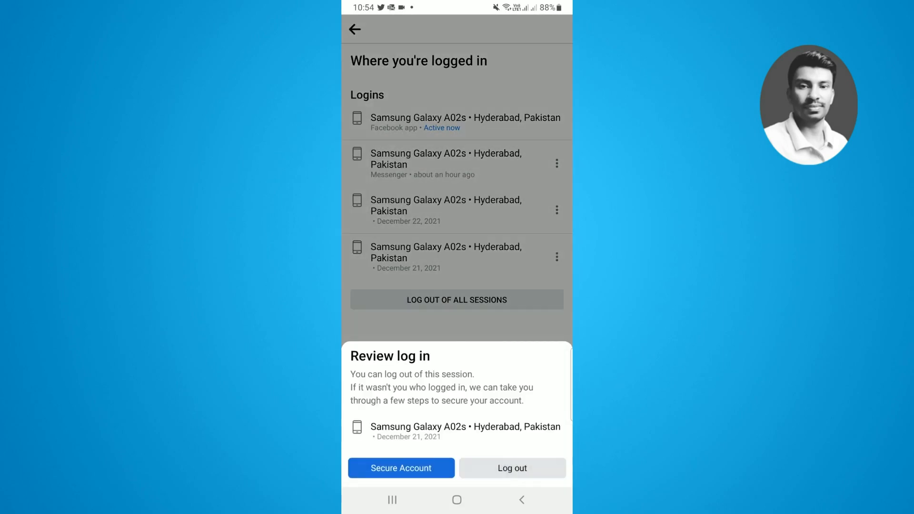
click(511, 469)
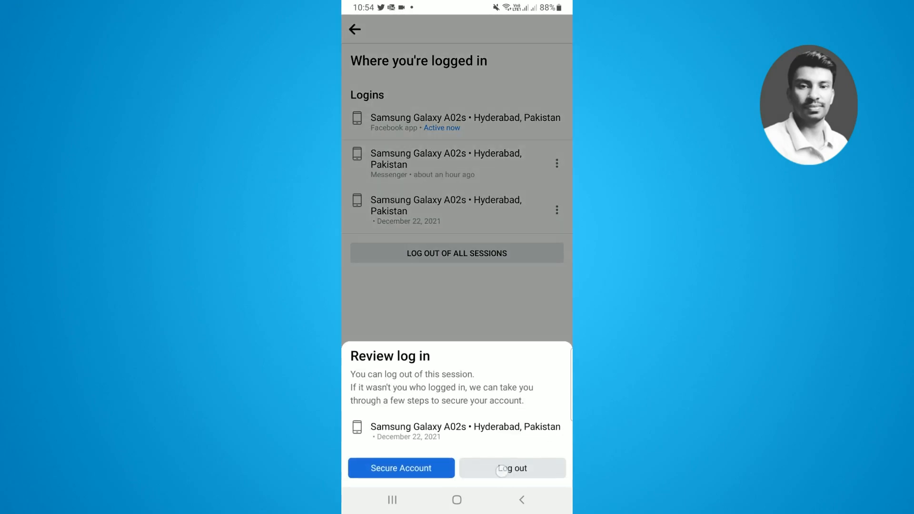
click(512, 468)
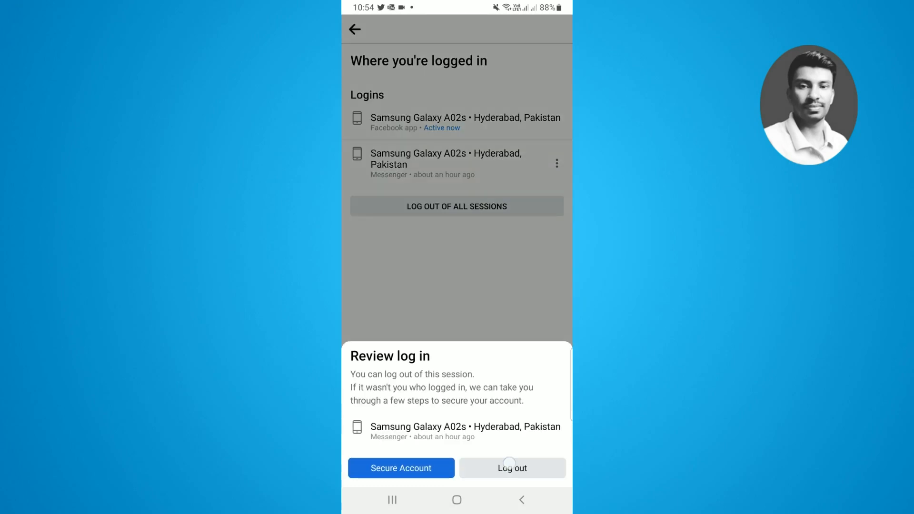
click(512, 468)
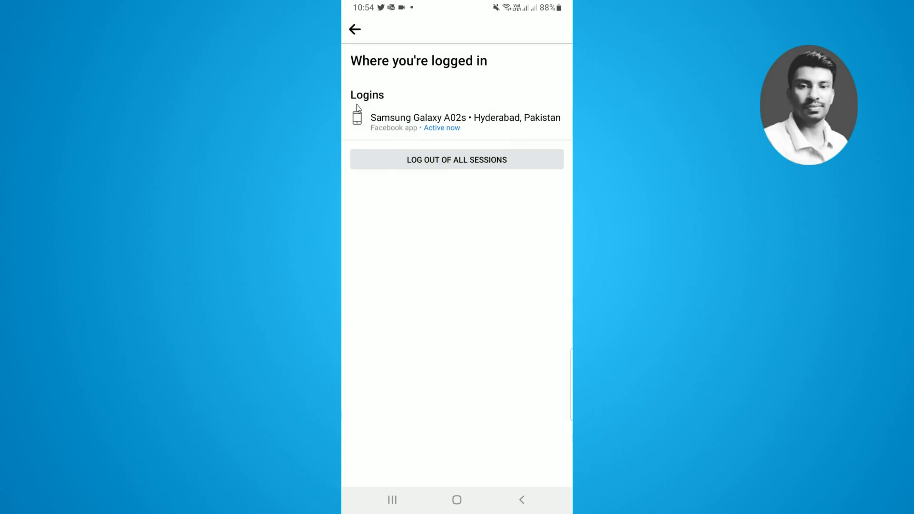
mouse_move(491, 103)
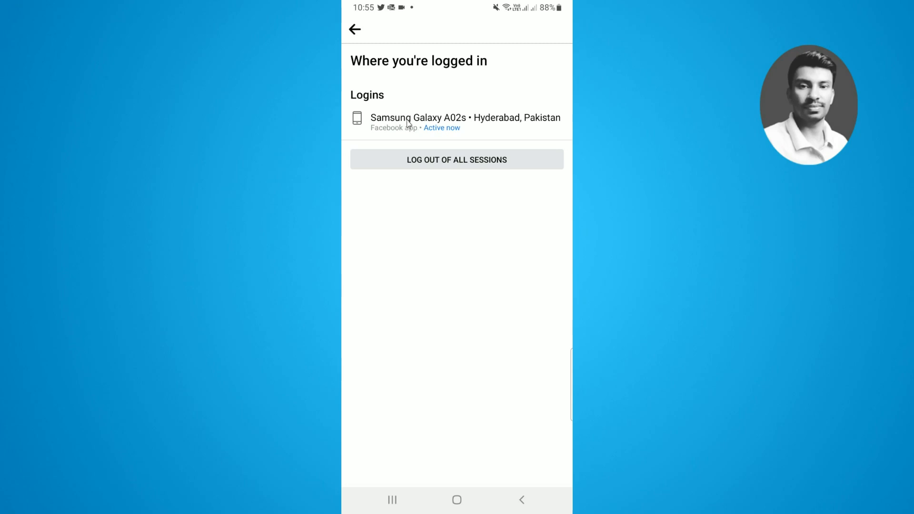
mouse_move(481, 123)
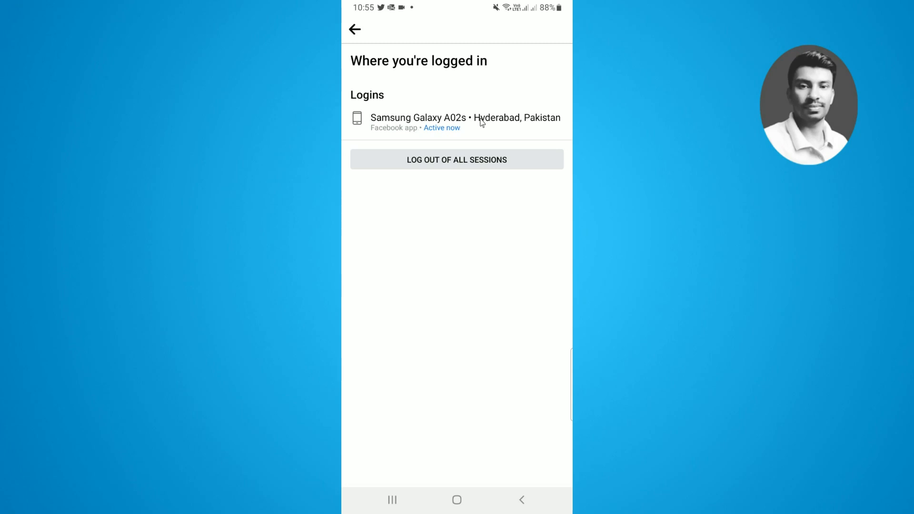
mouse_move(443, 103)
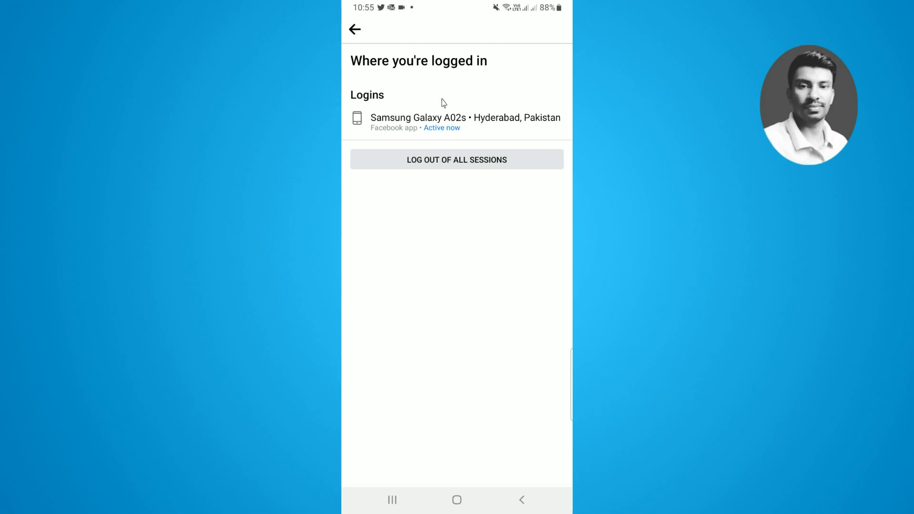
mouse_move(471, 120)
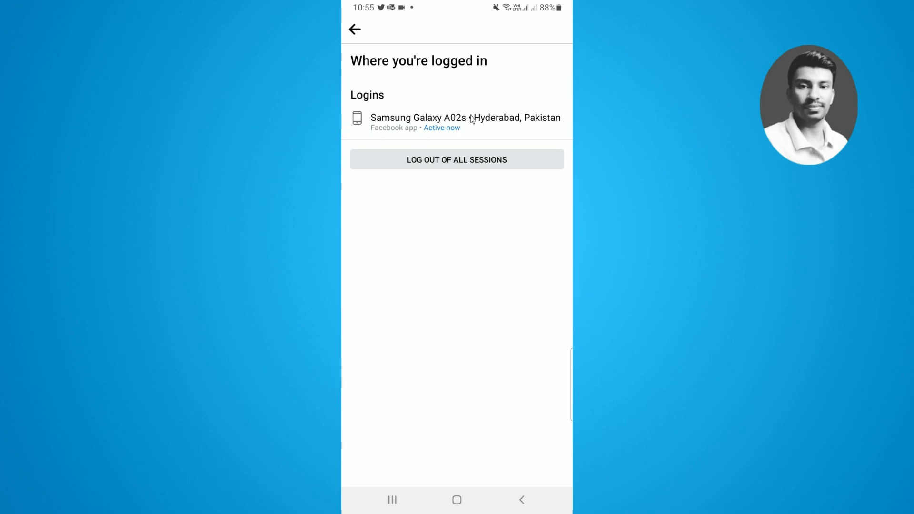
mouse_move(476, 100)
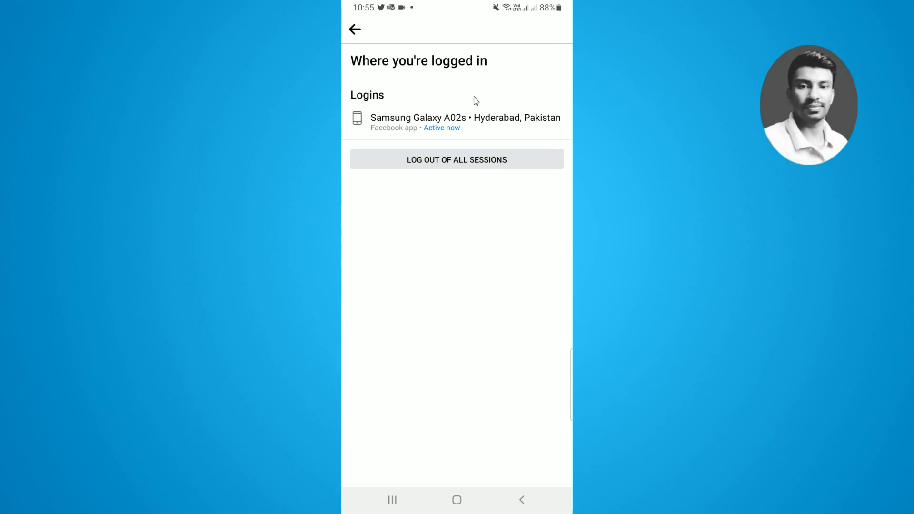
mouse_move(452, 146)
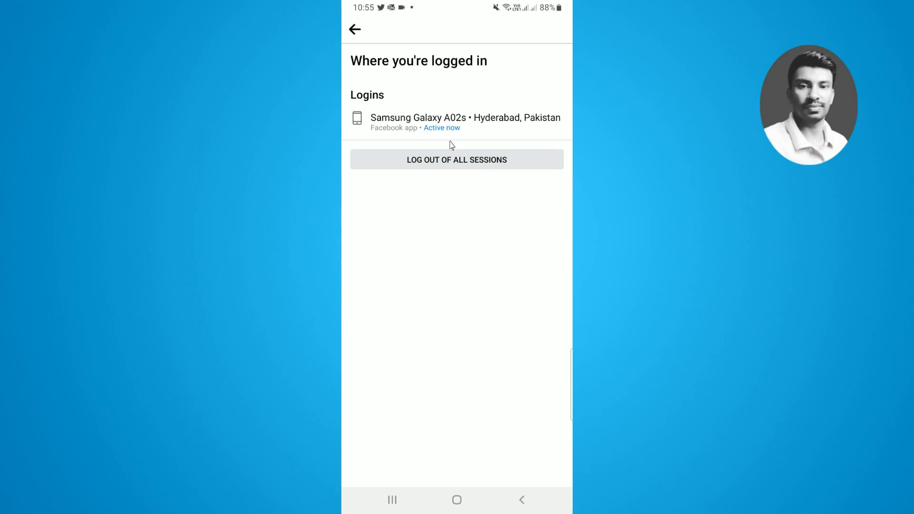
mouse_move(474, 106)
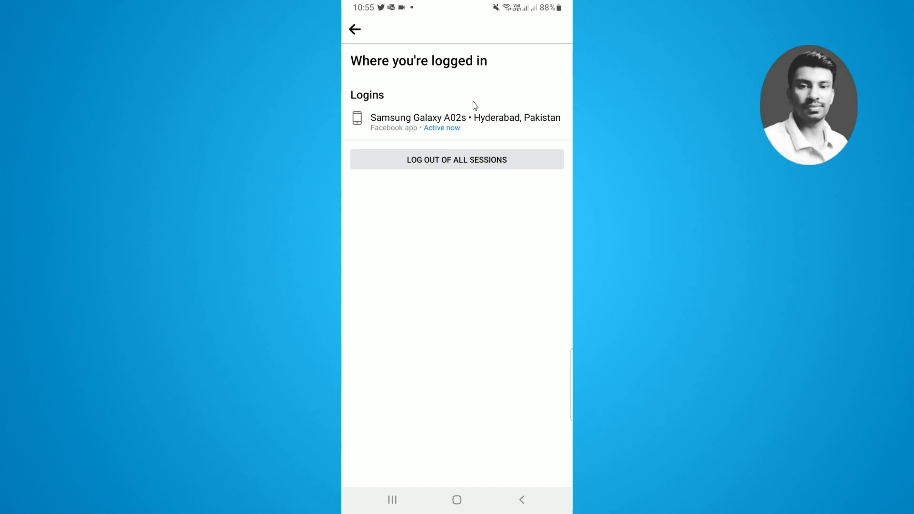